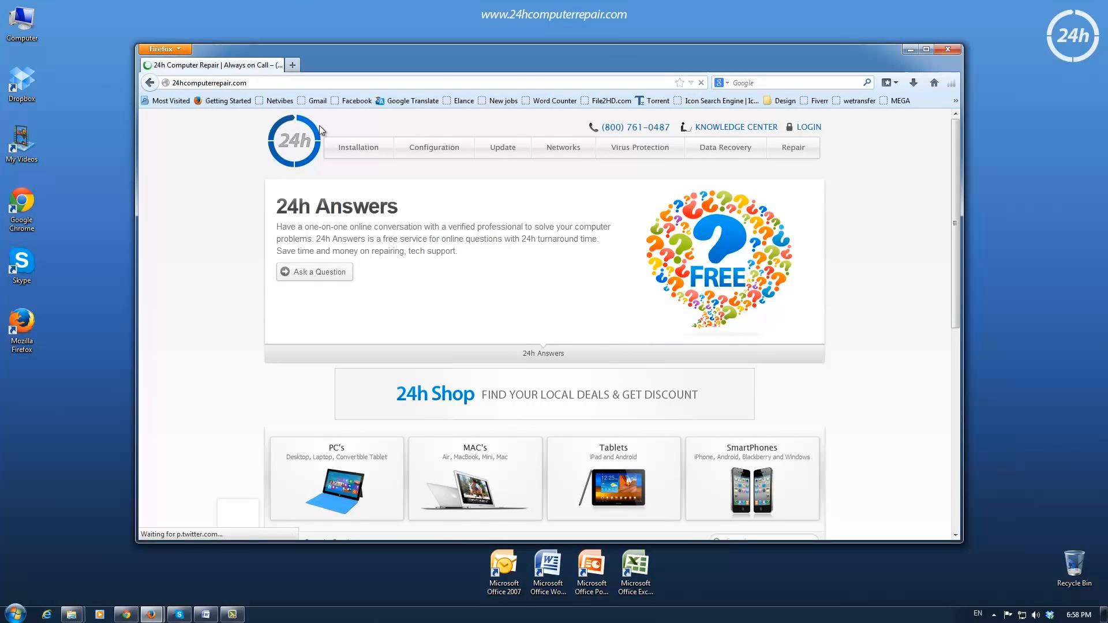
# - Ask 'Is there way to run iPad application on Win...' in the question box
pyautogui.scroll(-3)
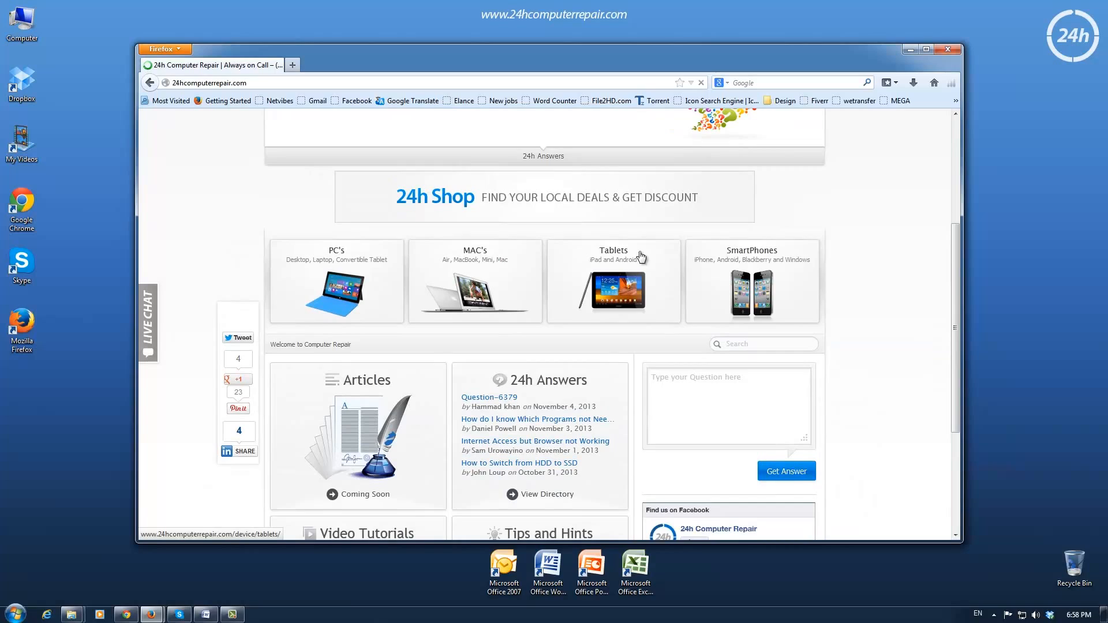
pyautogui.scroll(-3)
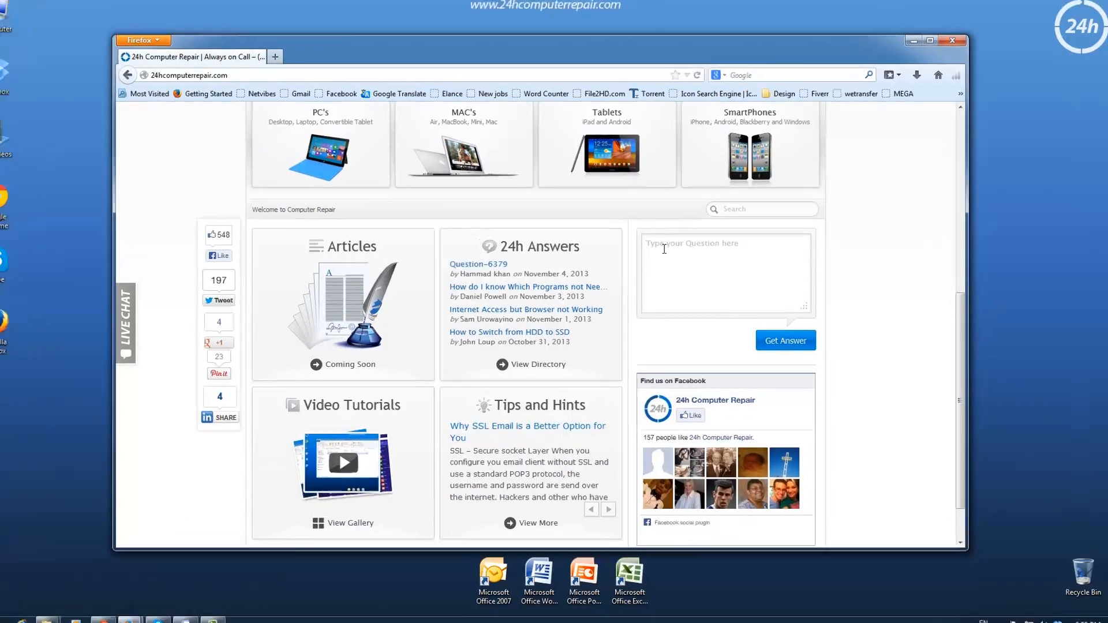
pyautogui.write('Is there wa')
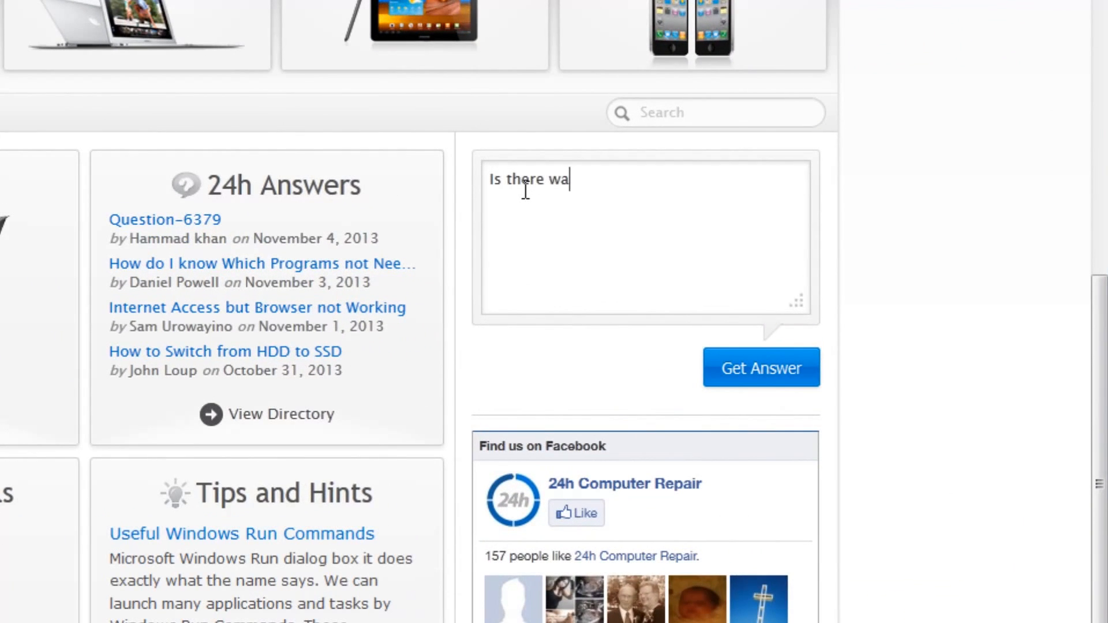
pyautogui.write('y to run iPad application on Windows?')
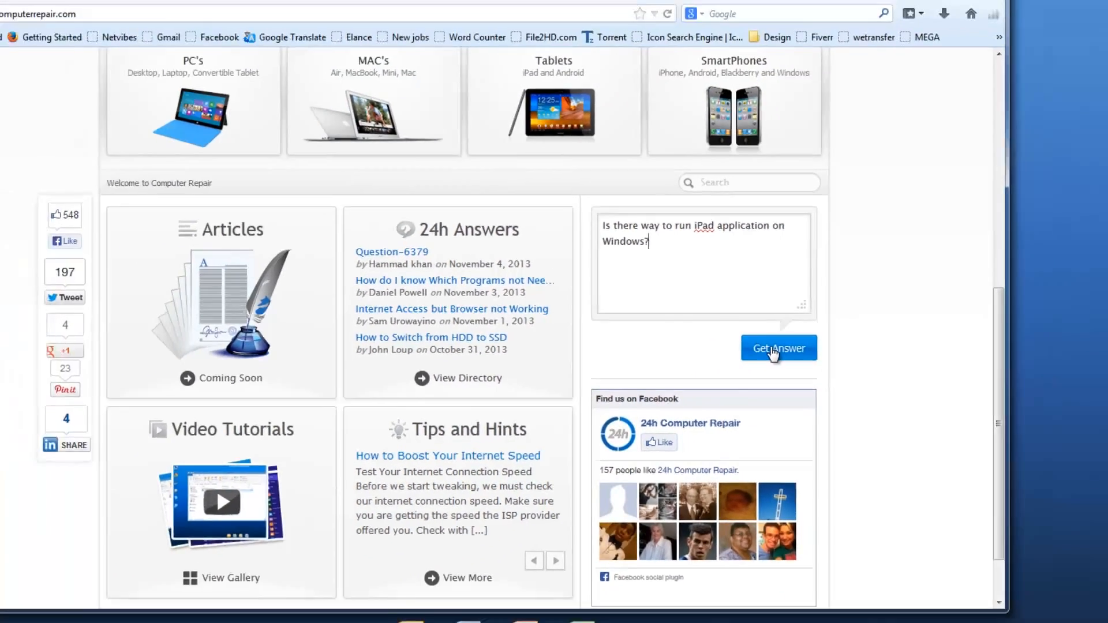
pyautogui.click(778, 348)
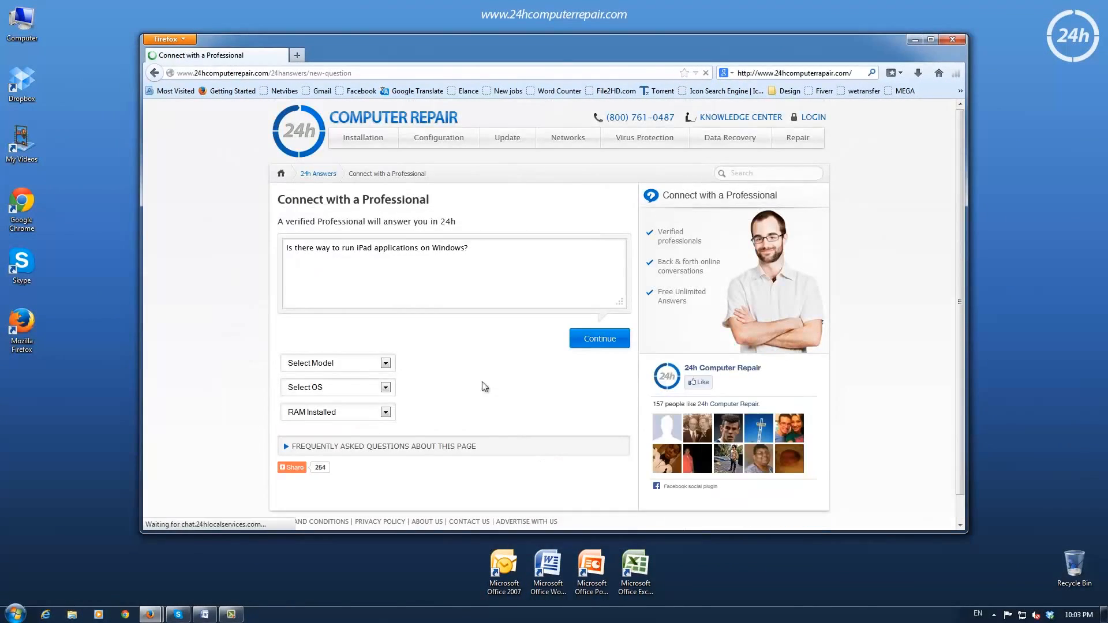
# - Tag the question with an Asus p4s533-mx, Windows 7 Ultimate, 2GB RAM and continue
pyautogui.click(385, 362)
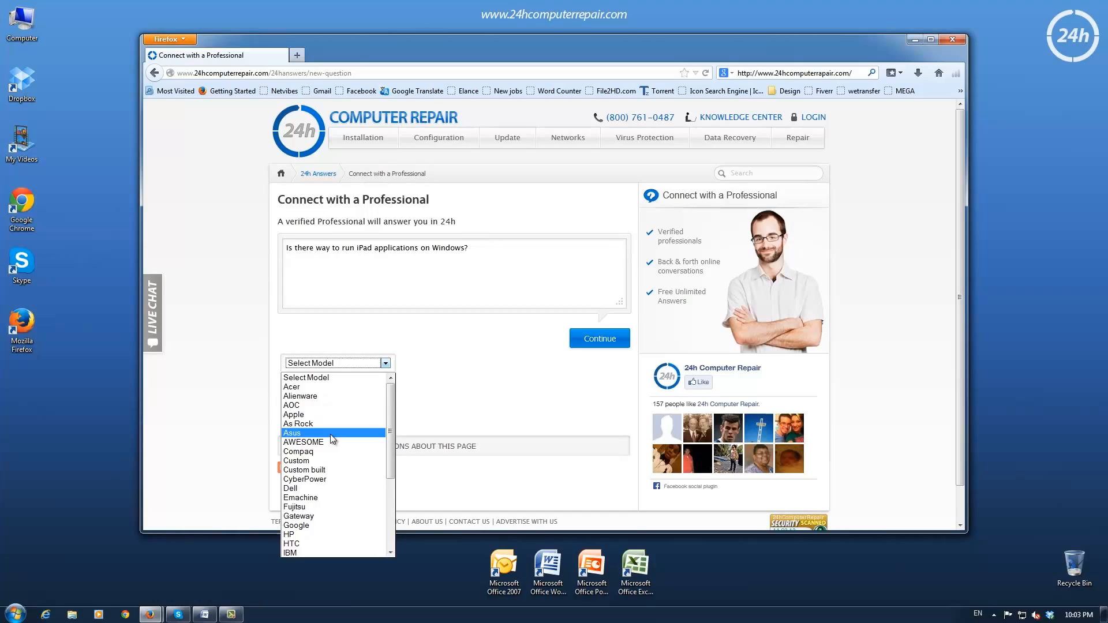
pyautogui.click(292, 432)
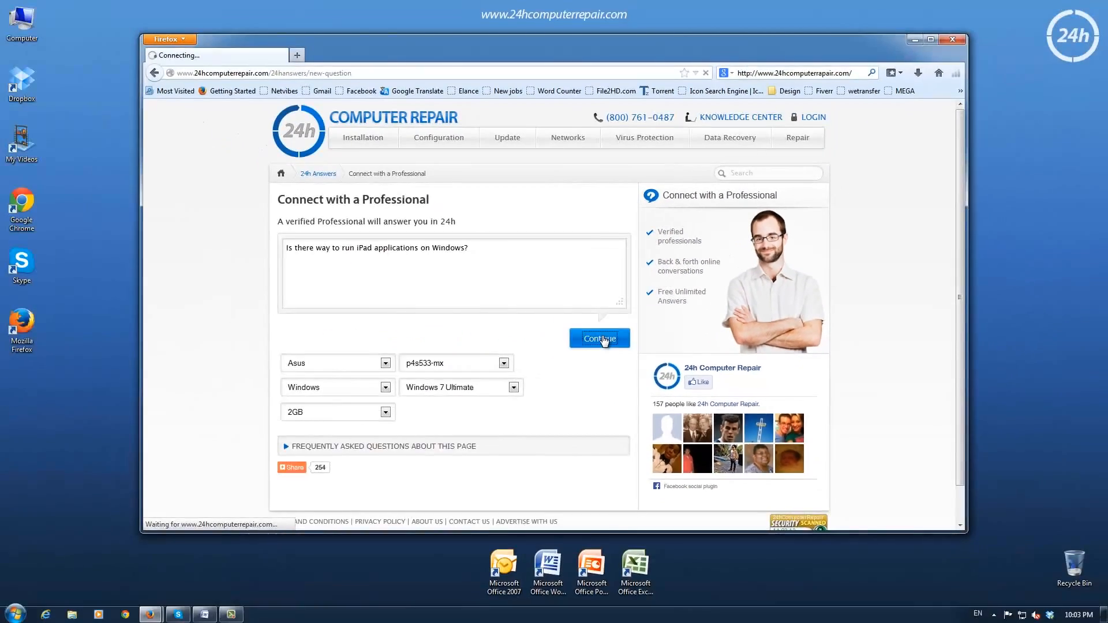
pyautogui.click(598, 339)
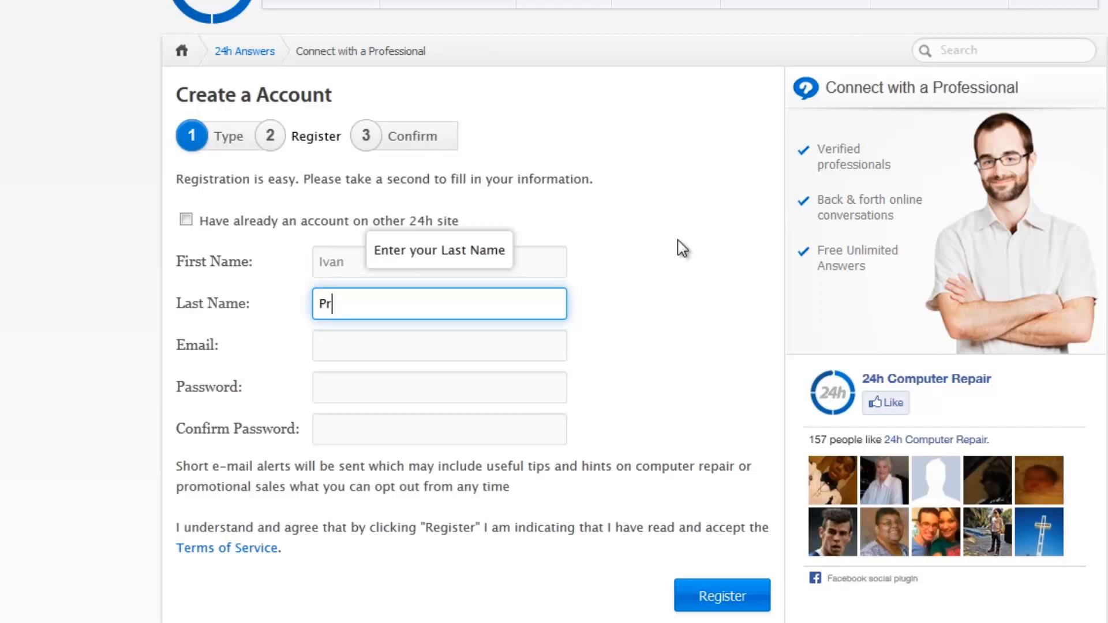
pyautogui.click(439, 345)
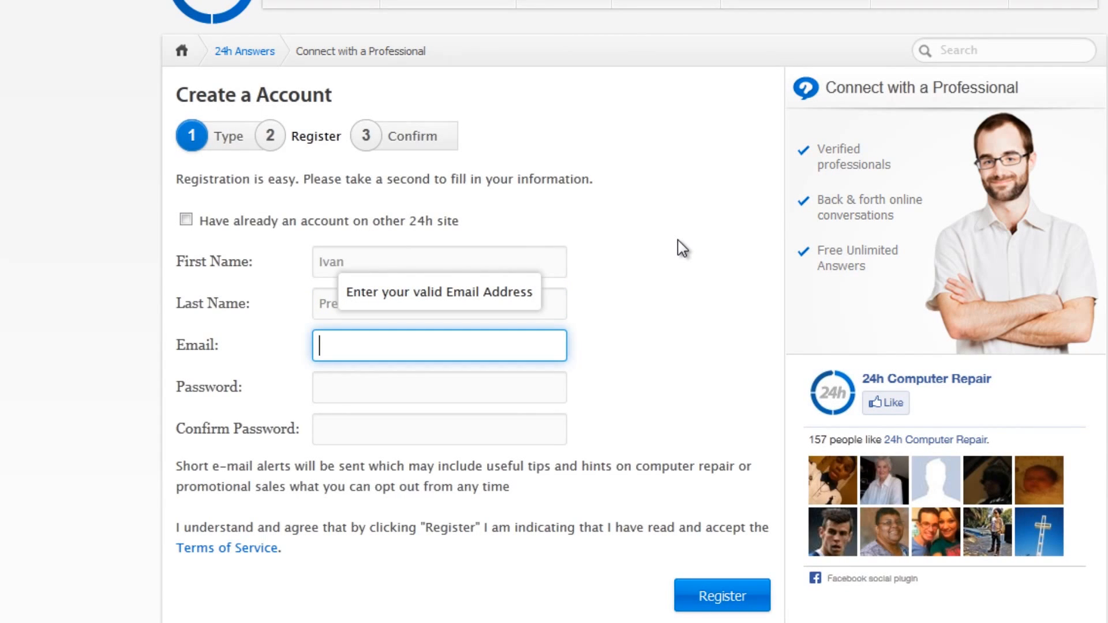
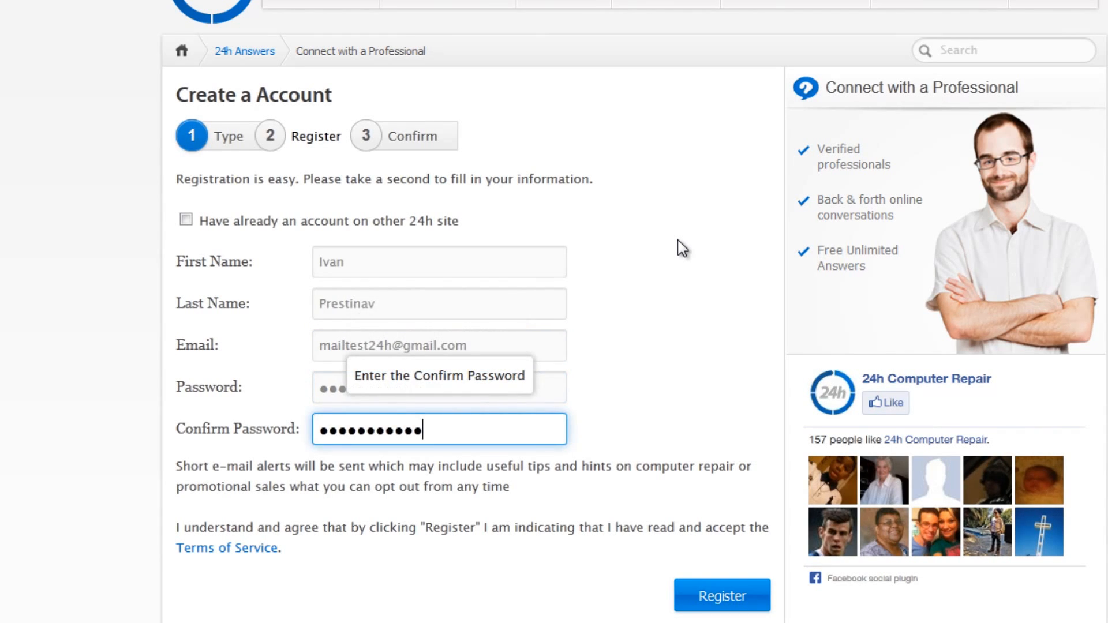
pyautogui.click(721, 596)
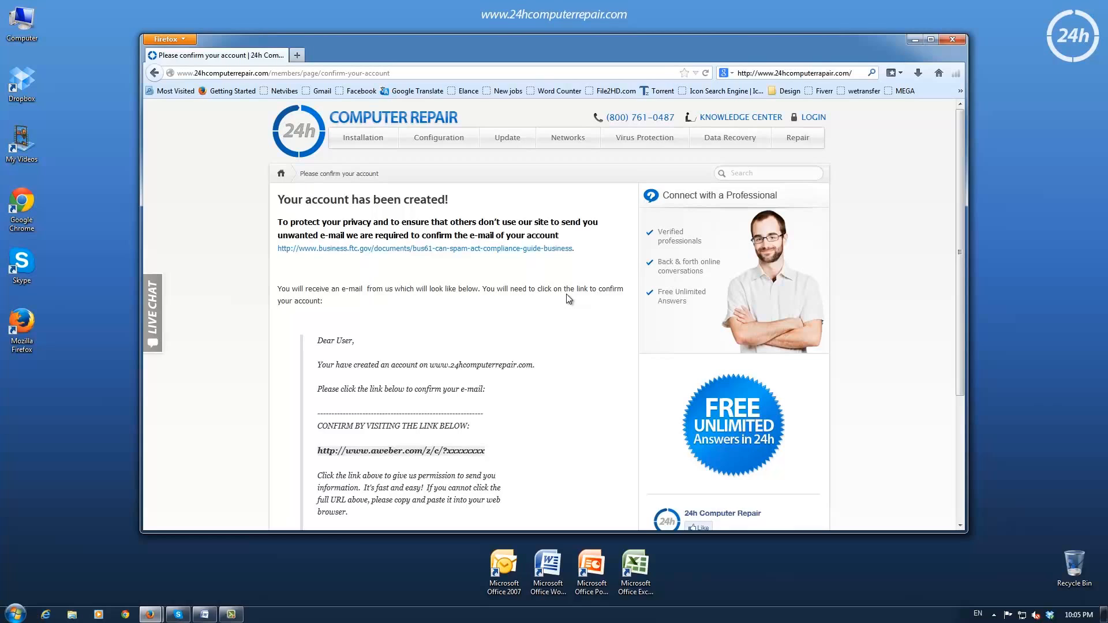
pyautogui.moveTo(493, 320)
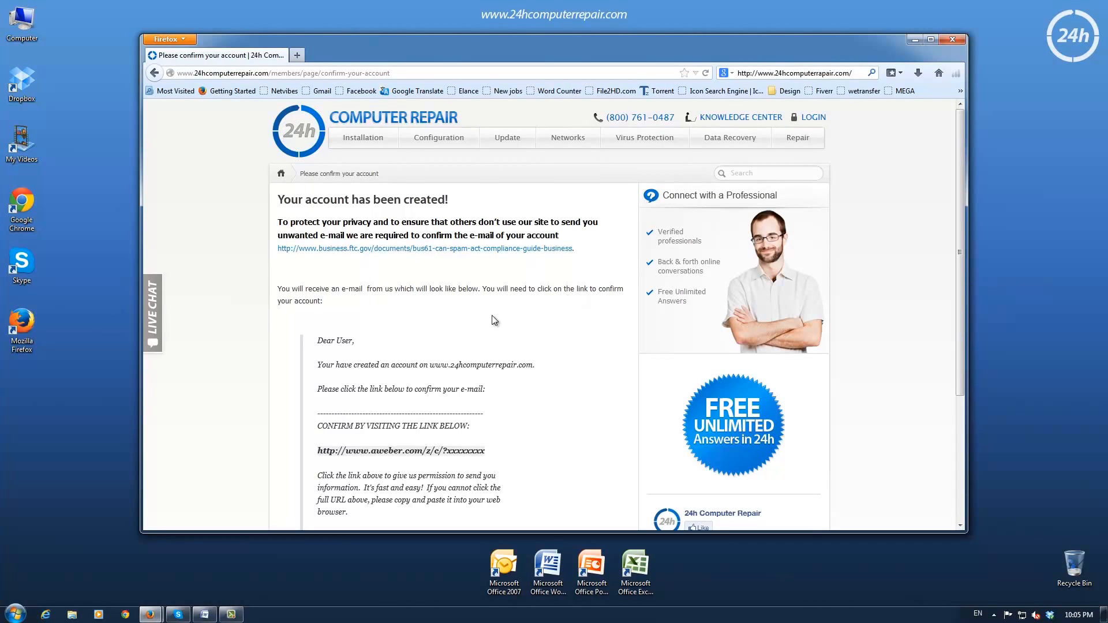
pyautogui.moveTo(150, 613)
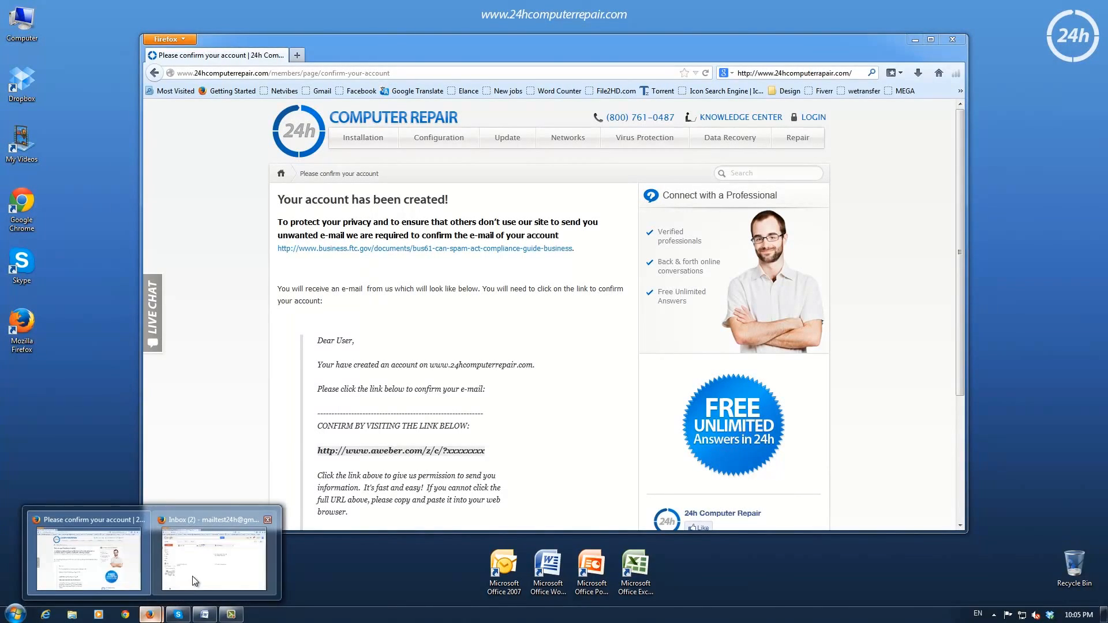
pyautogui.click(212, 555)
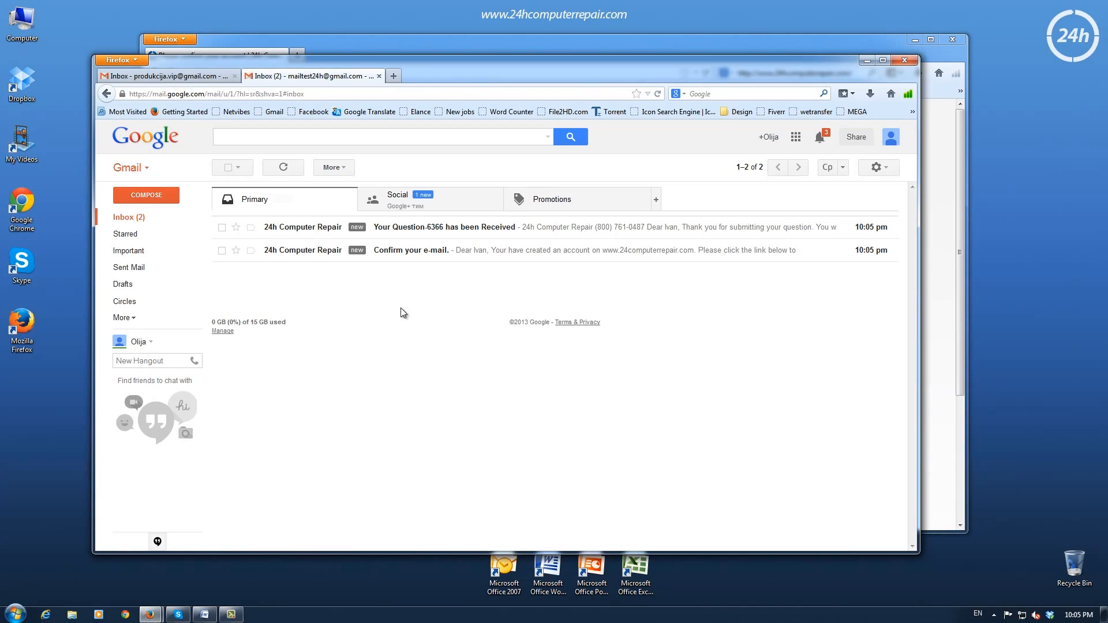
# - Confirm the account from the 'Confirm your e-mail.' message and return to the inbox
pyautogui.click(410, 250)
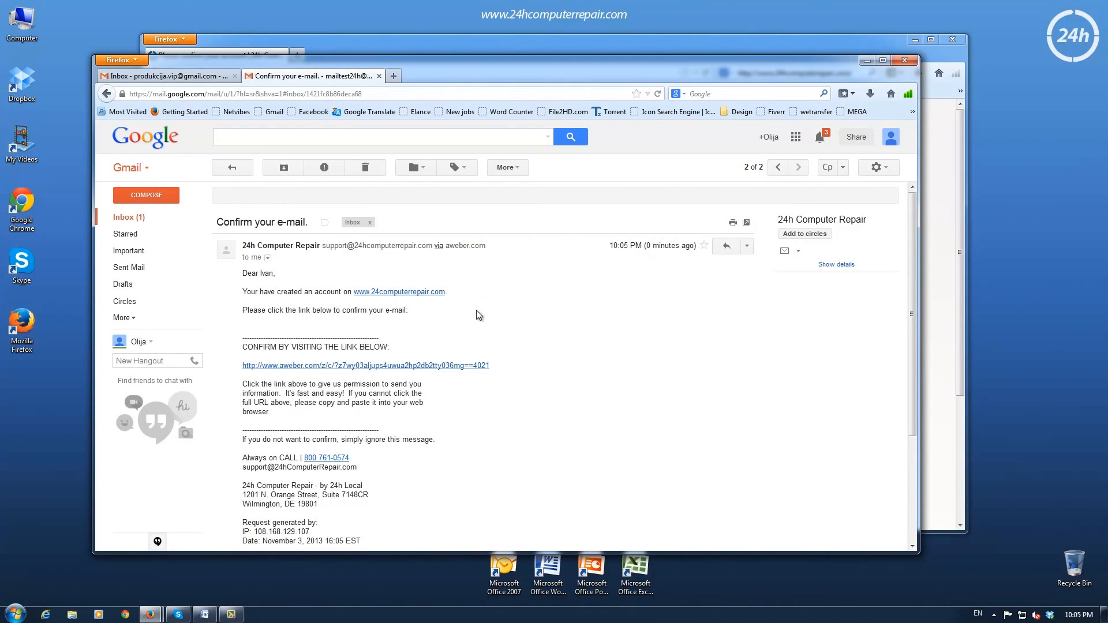
pyautogui.click(366, 365)
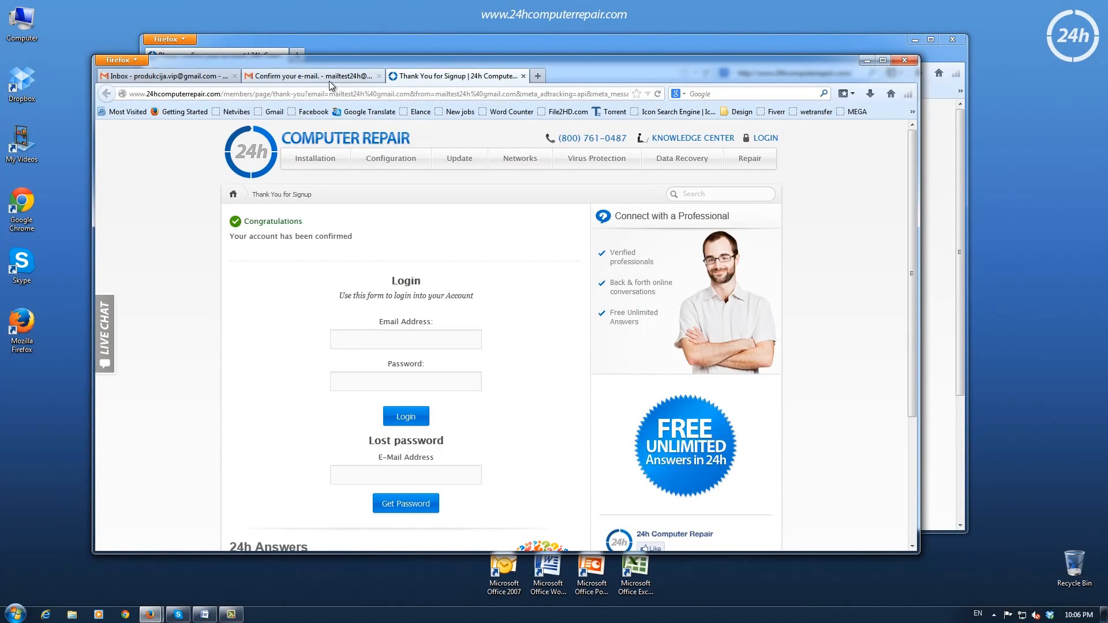
pyautogui.click(311, 75)
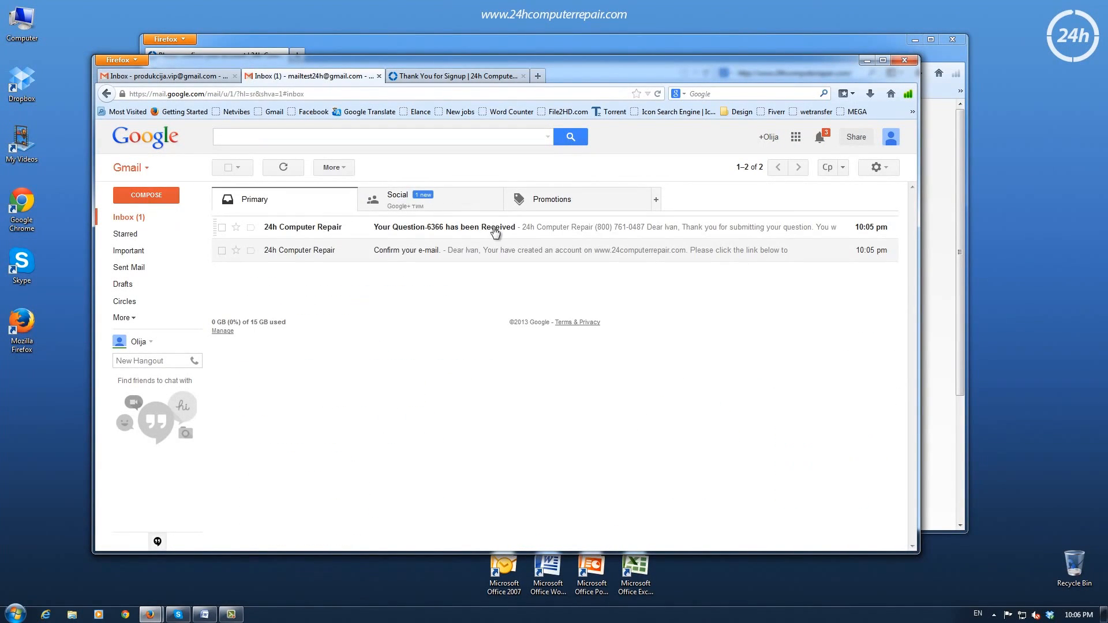
pyautogui.click(444, 227)
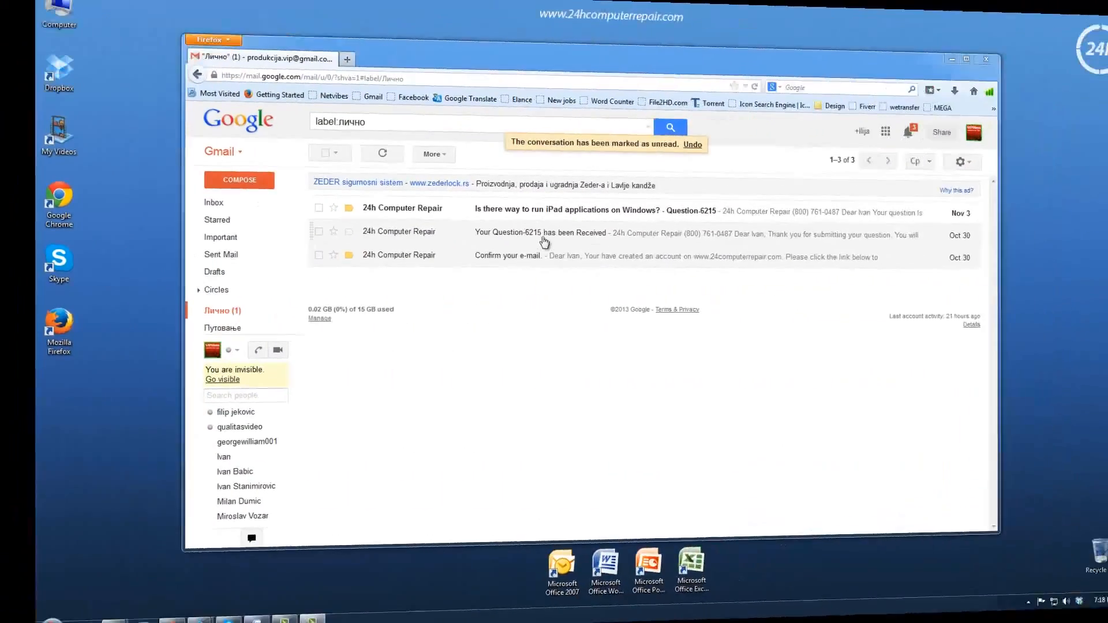
# - Follow the answered-question e-mail's link to the iPad question's reply on the site
pyautogui.click(565, 210)
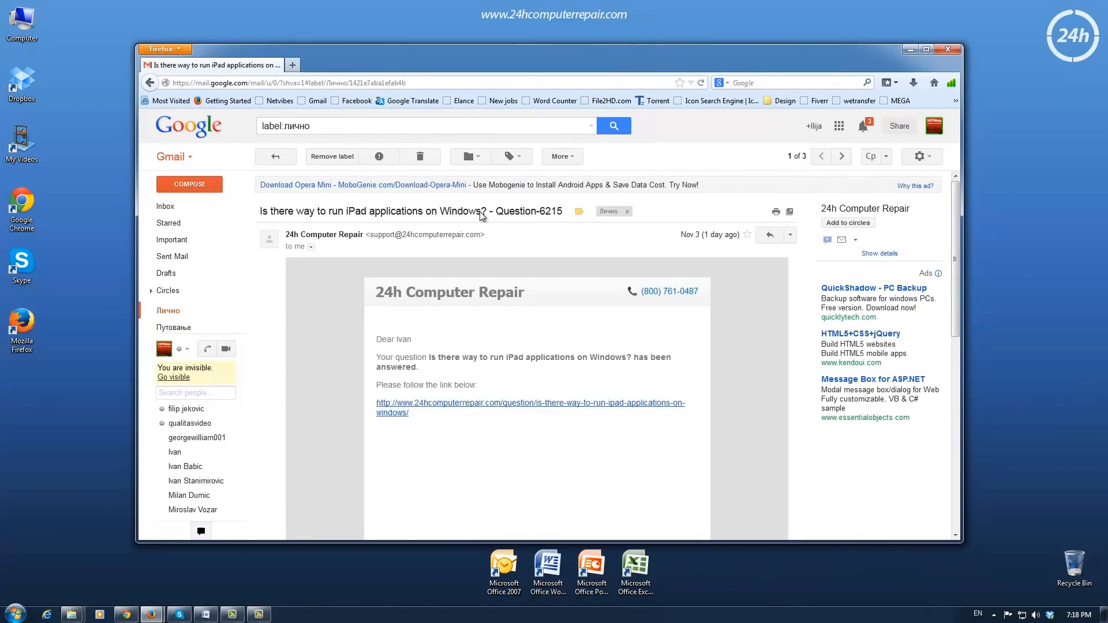
pyautogui.scroll(-3)
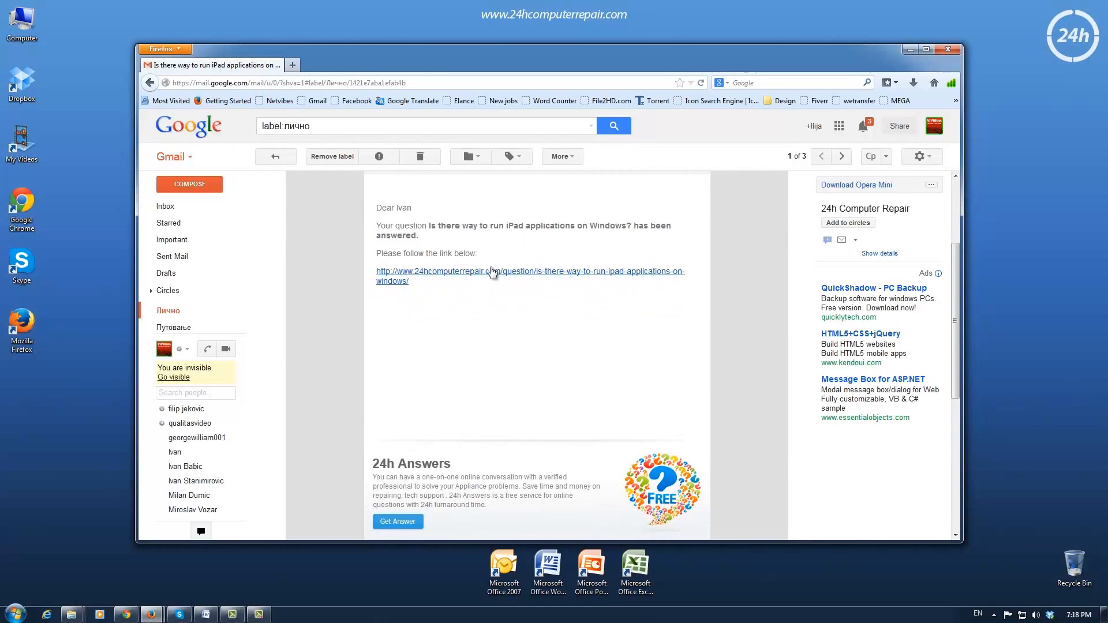
pyautogui.click(491, 271)
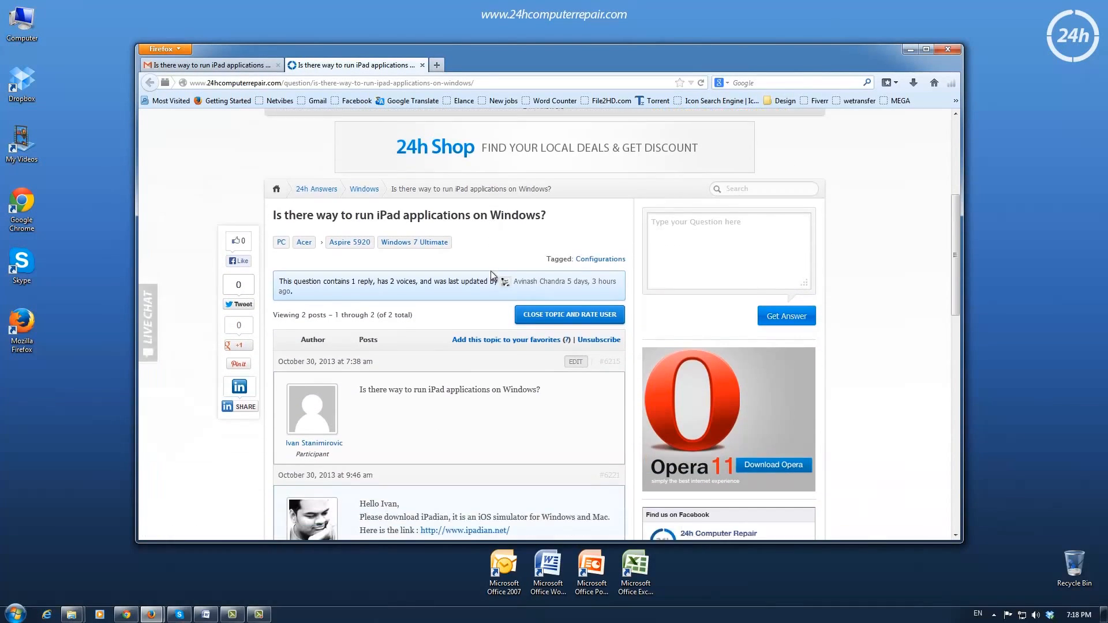
pyautogui.scroll(-3)
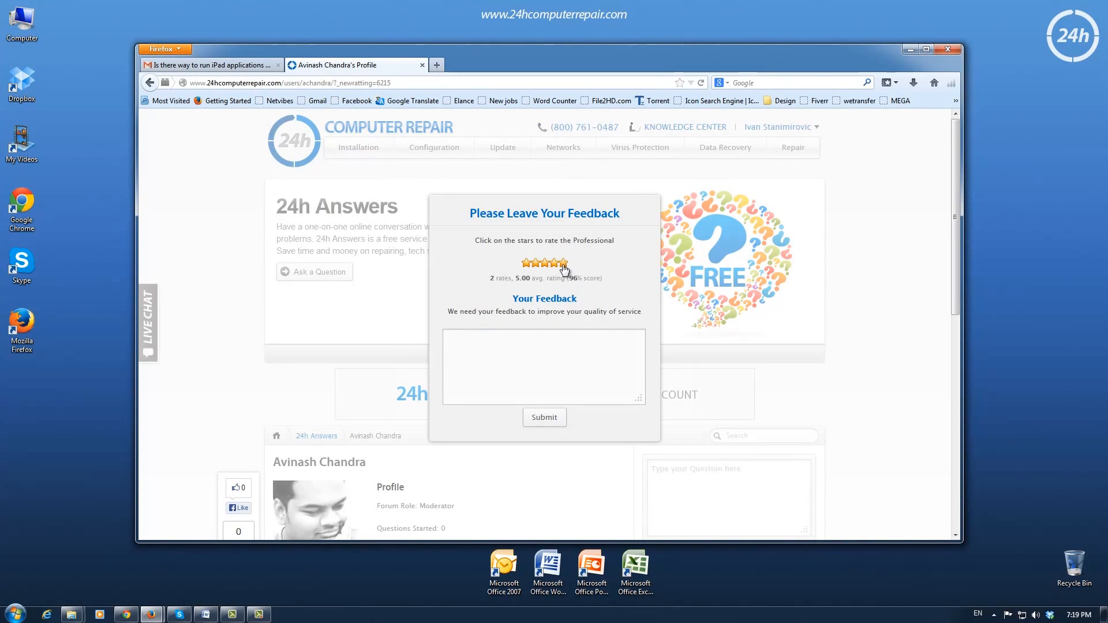
# - Submit feedback '24h computer repair was a great help for me!' and view the profile
pyautogui.write('24h computer repair was a great hel')
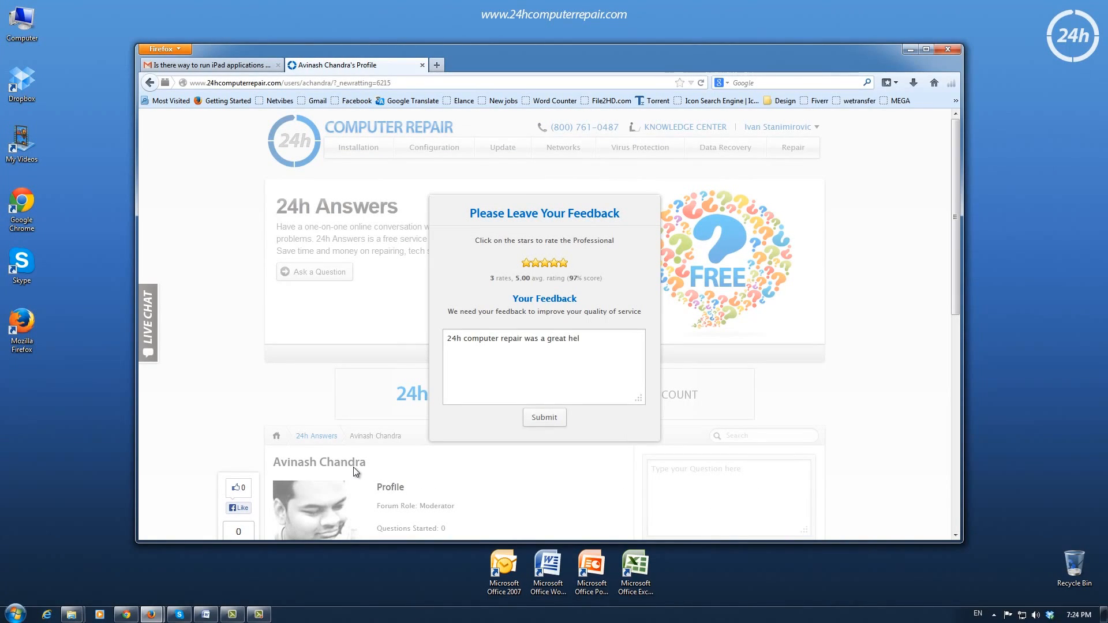
pyautogui.write('p for me!')
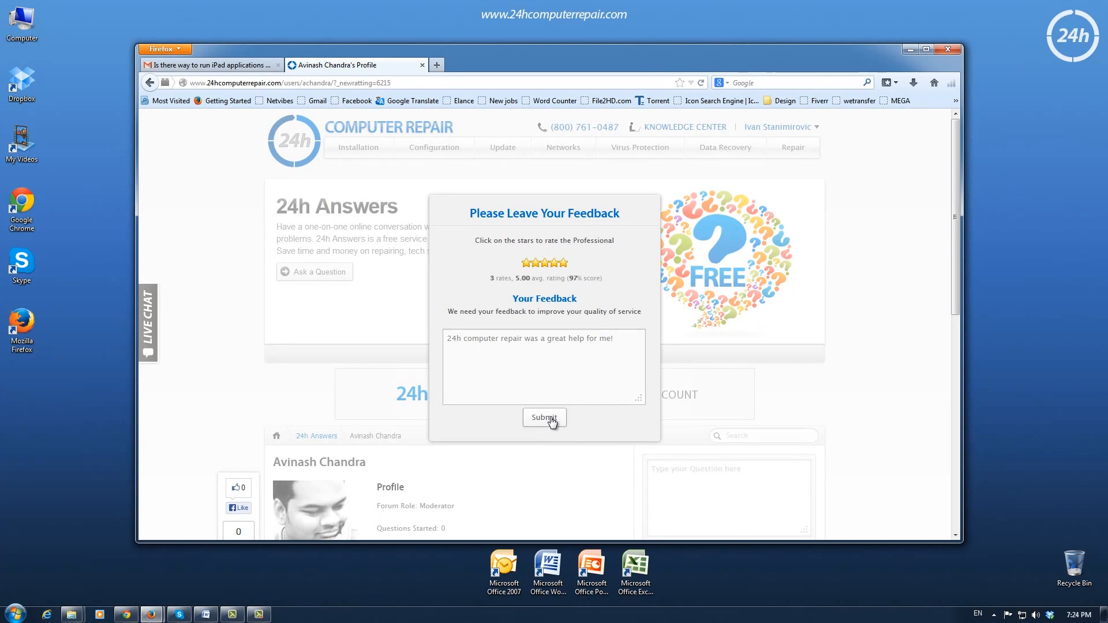
pyautogui.click(545, 417)
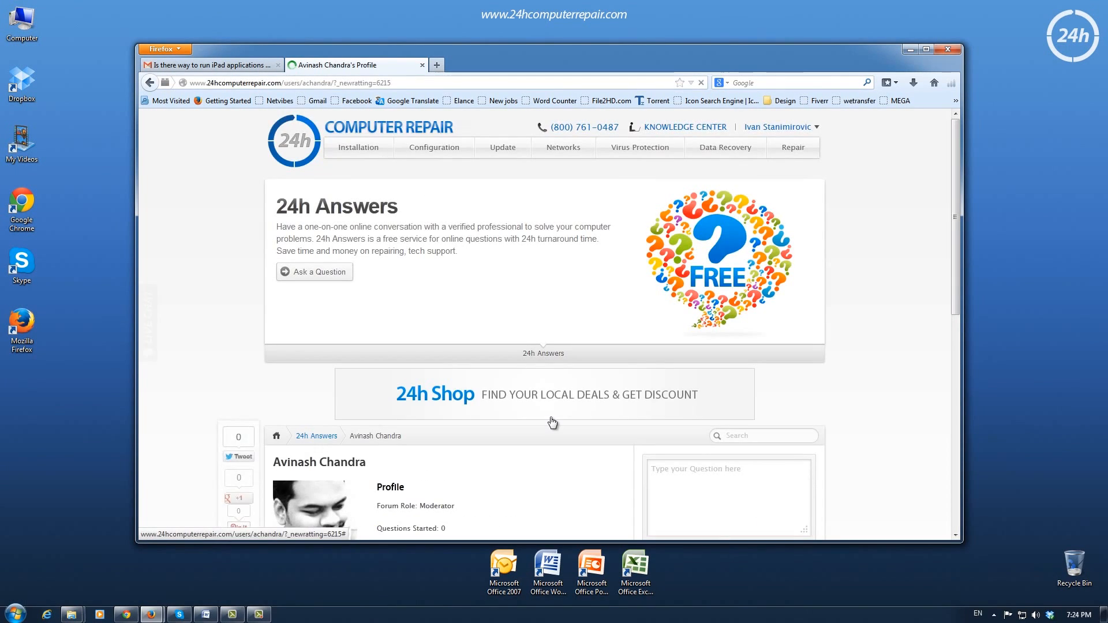
pyautogui.scroll(-3)
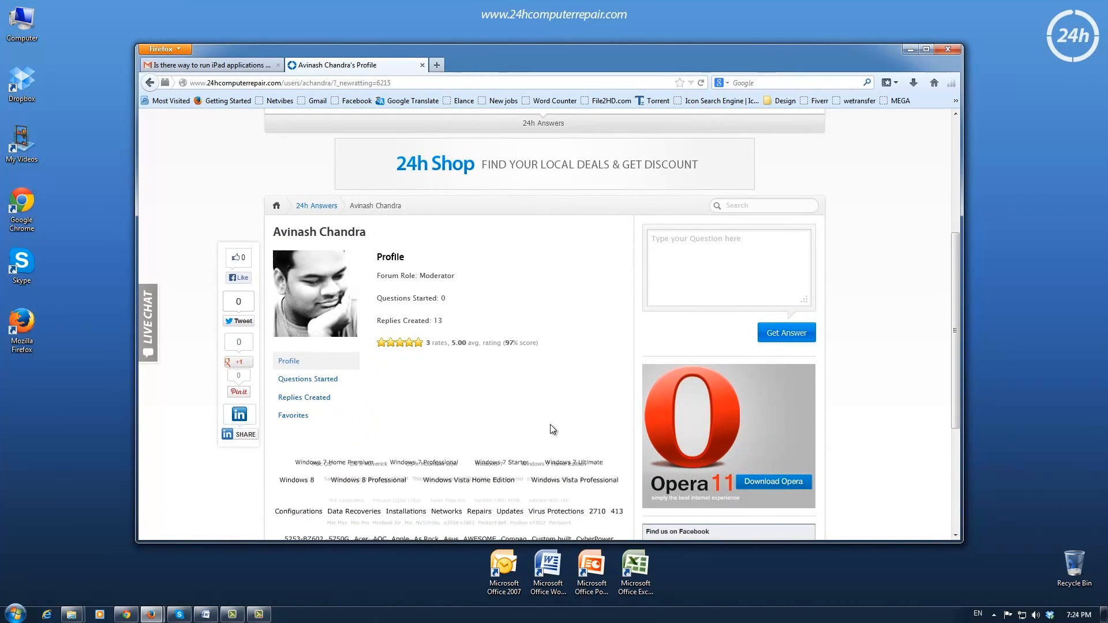